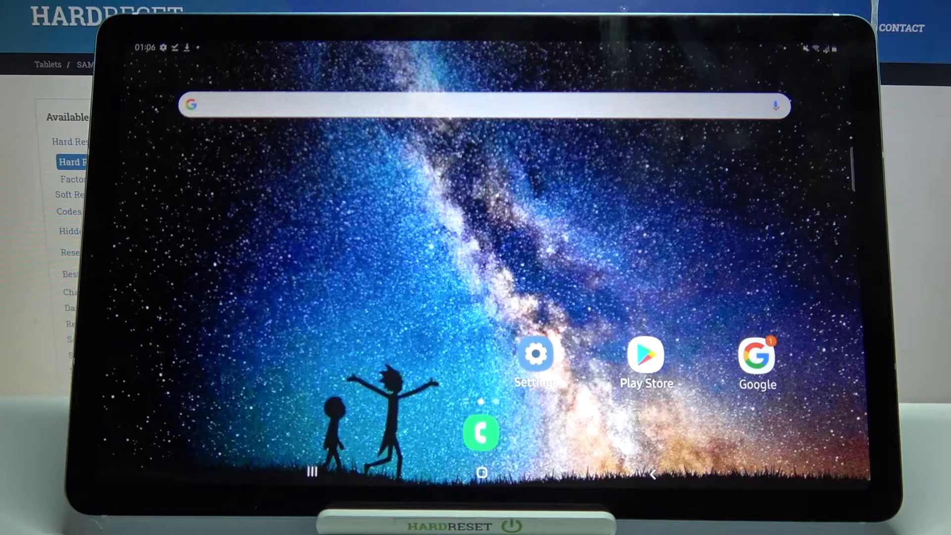
Step: Navigate Settings through General management and Language and input to the Samsung Keyboard settings page
left_click(536, 353)
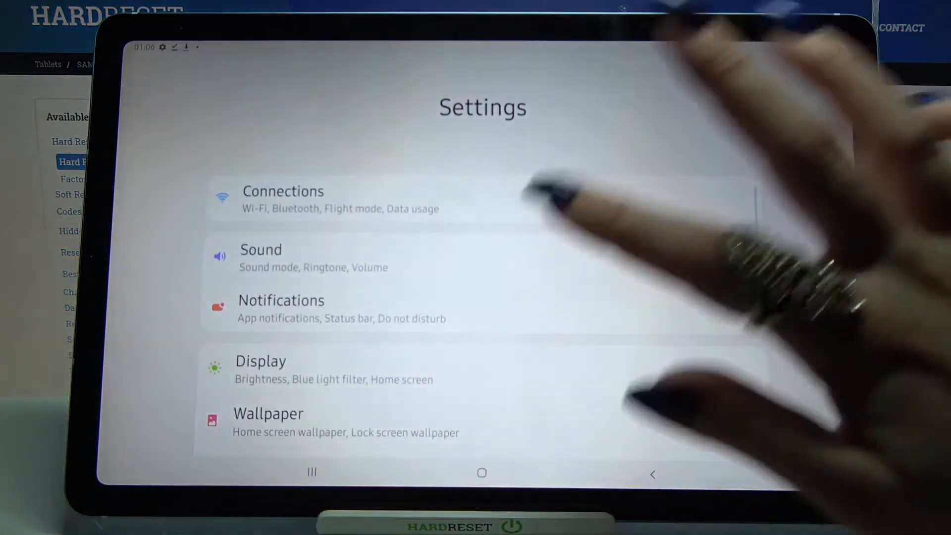
scroll("down", 3)
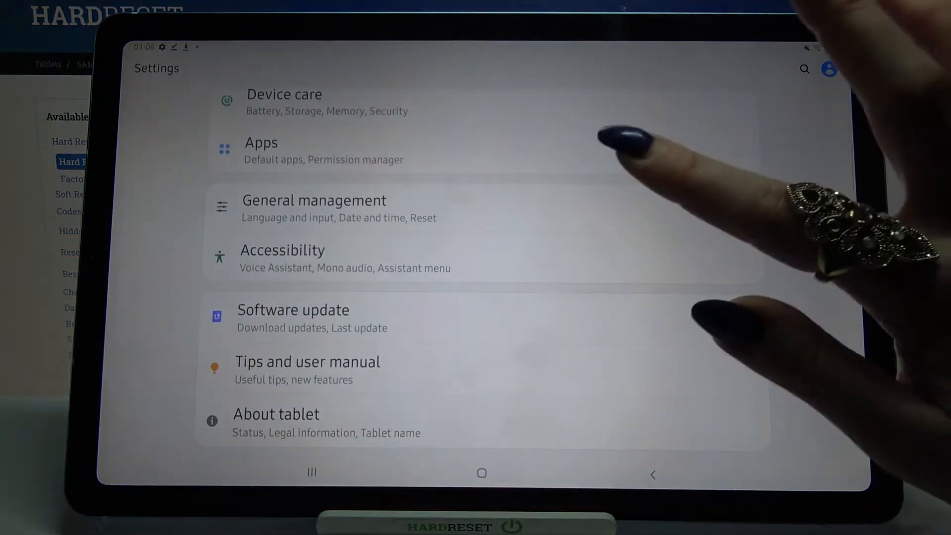
left_click(314, 200)
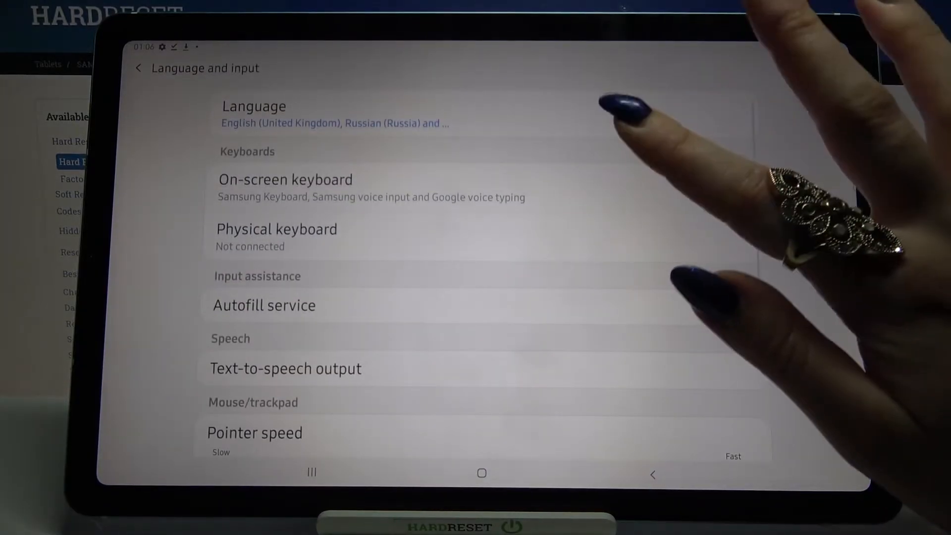
left_click(286, 179)
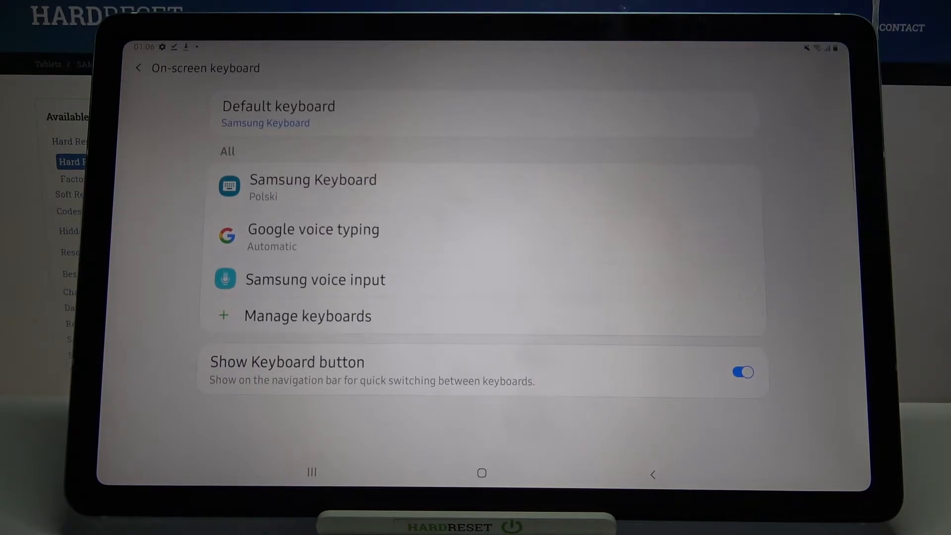
left_click(314, 179)
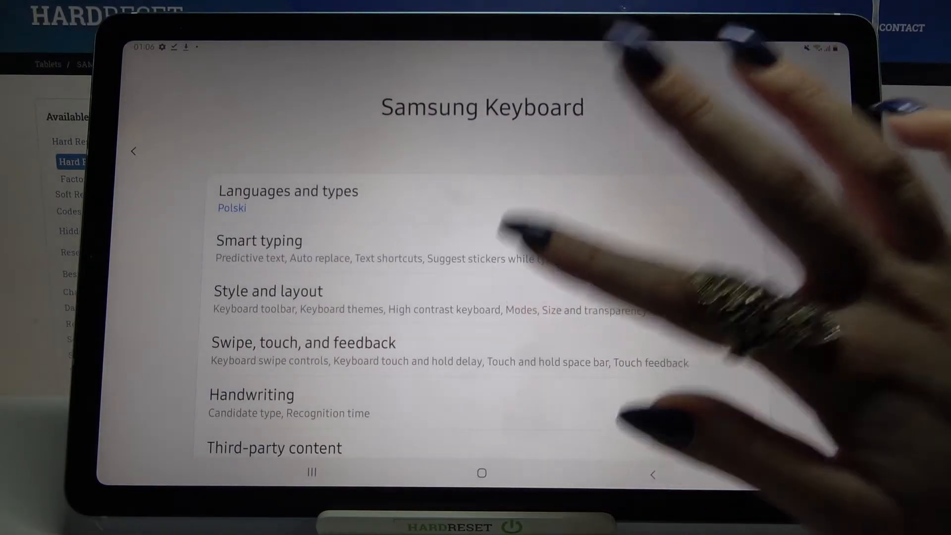
Step: Set the Samsung Keyboard theme to Dark and show the dark keyboard in Google search from Home
left_click(268, 290)
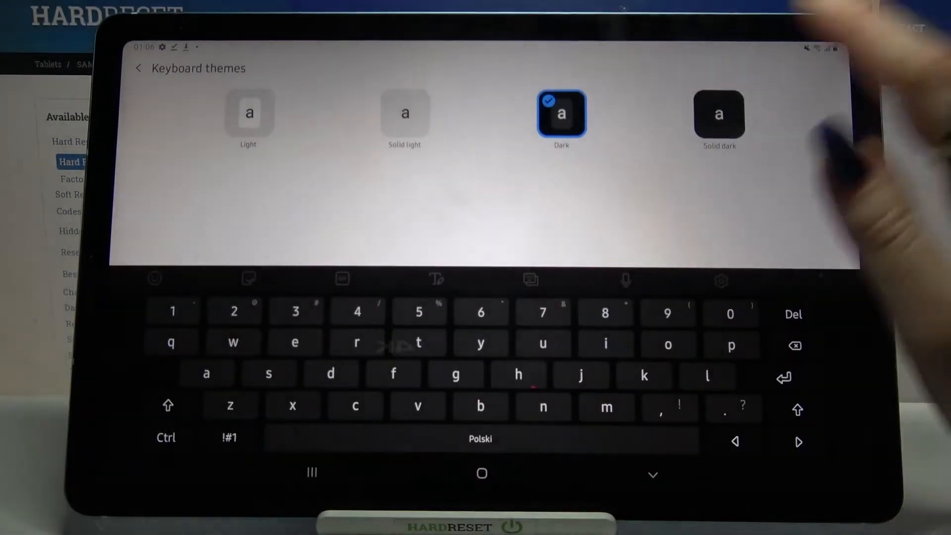
left_click(719, 115)
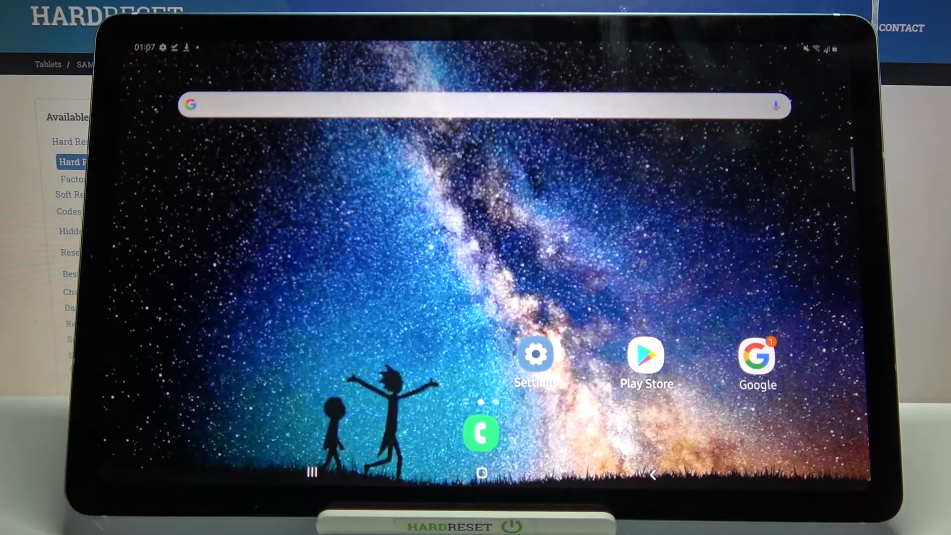
left_click(479, 105)
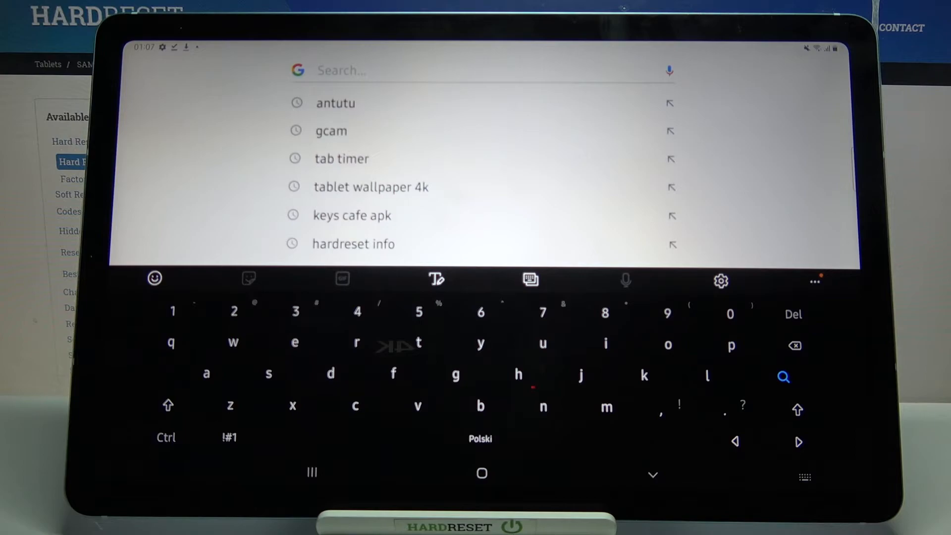